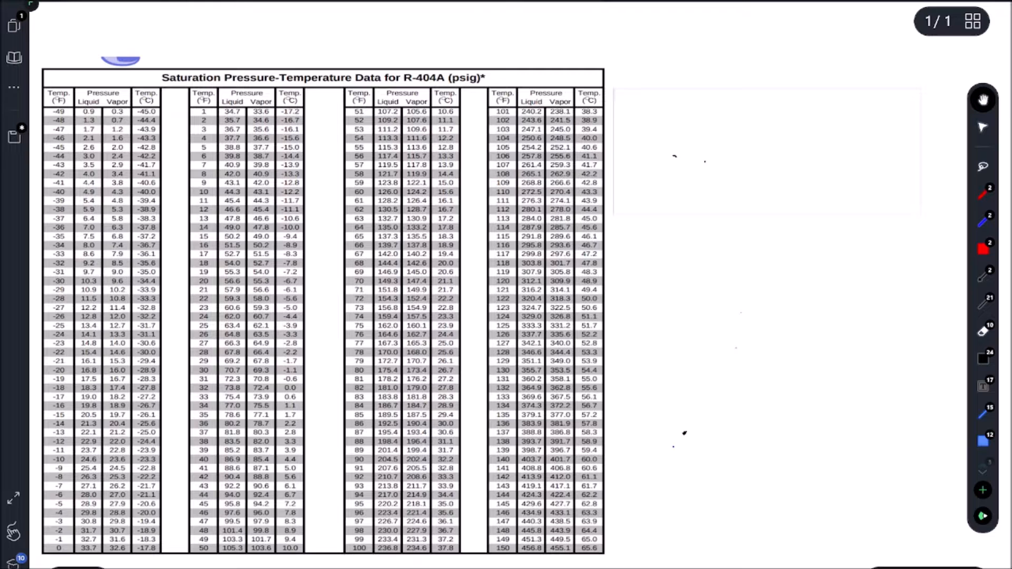
- Write the SUCTION PRESSURE and DESIRED BOX TEMP - TD notes beside the chart
{"action": "type", "text": "SUCTI"}
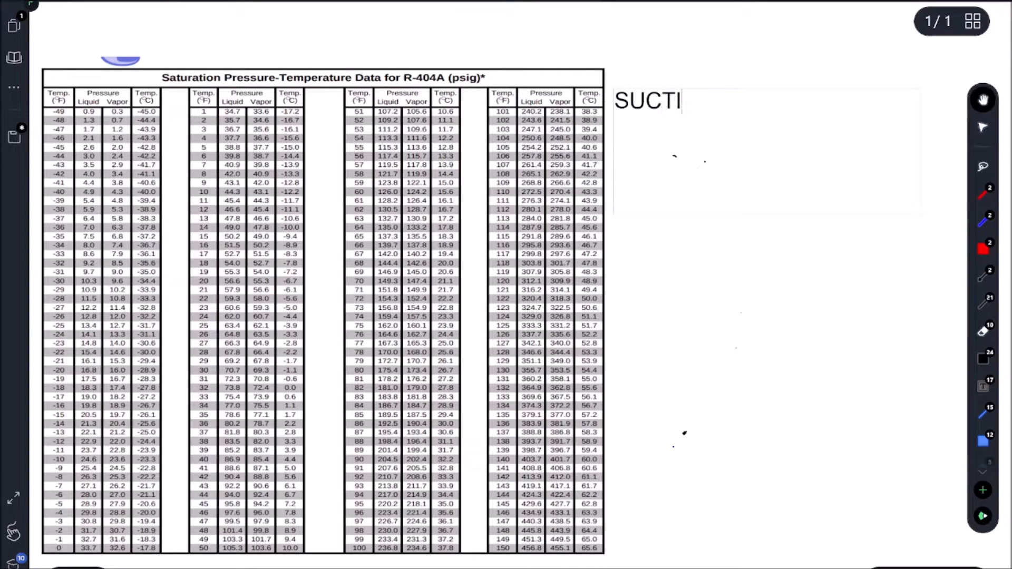
{"action": "type", "text": "ON PRESS"}
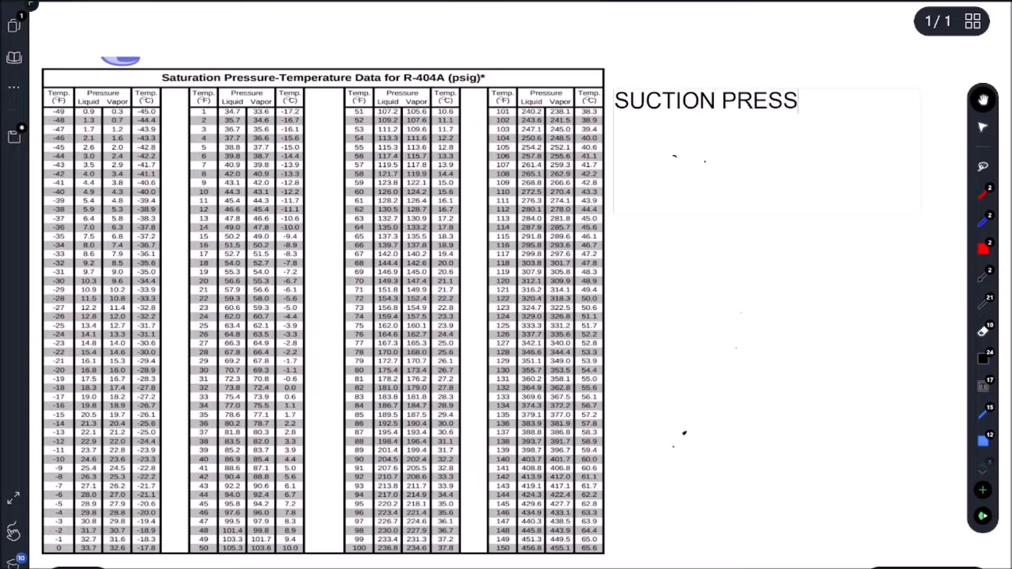
{"action": "type", "text": "URE"}
{"action": "type", "text": "DESIRED BOX TEMP"}
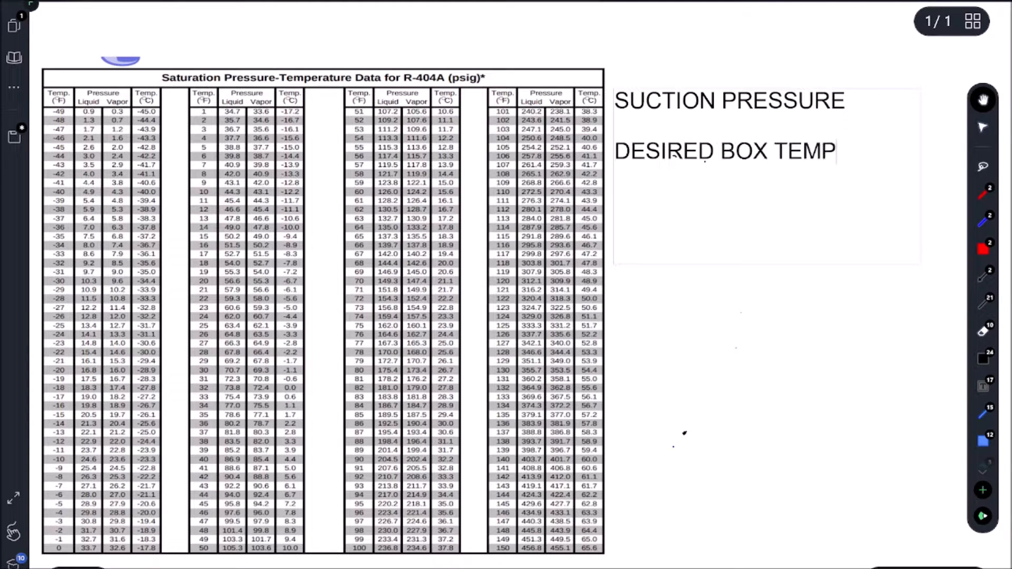
{"action": "type", "text": "- TD"}
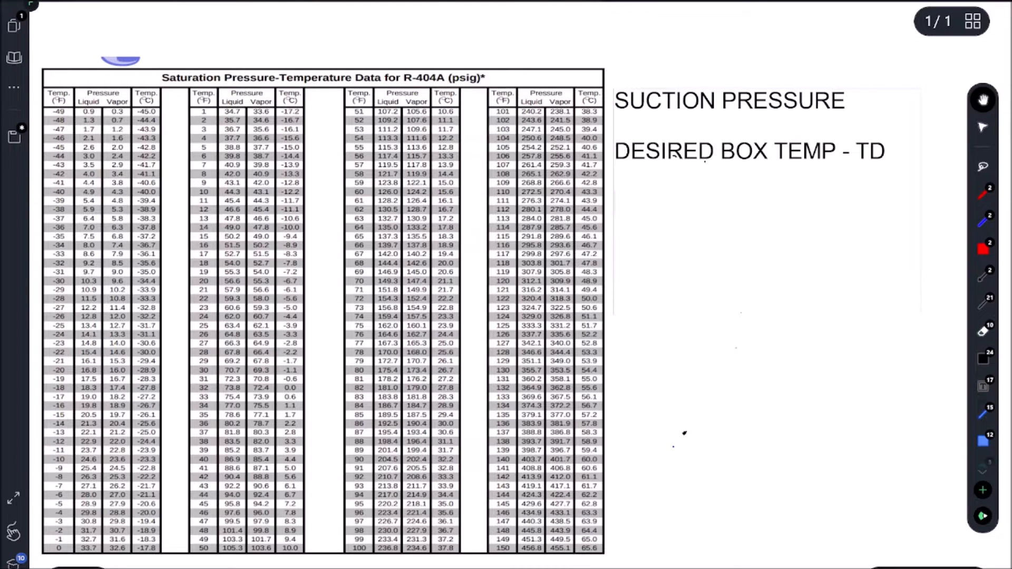
- List the box temperature options 0F, -5F, -10F
{"action": "type", "text": "0"}
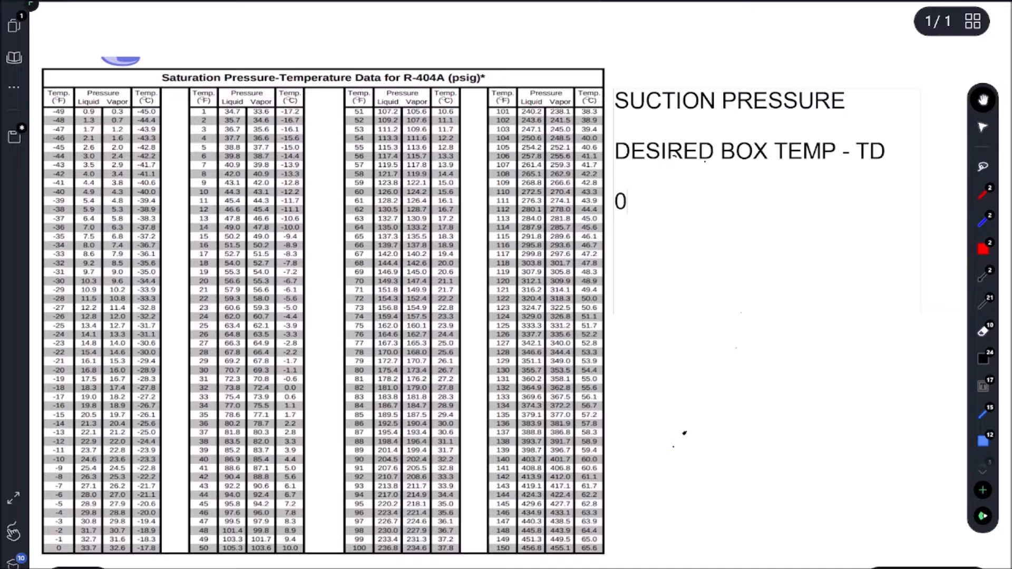
{"action": "type", "text": "F"}
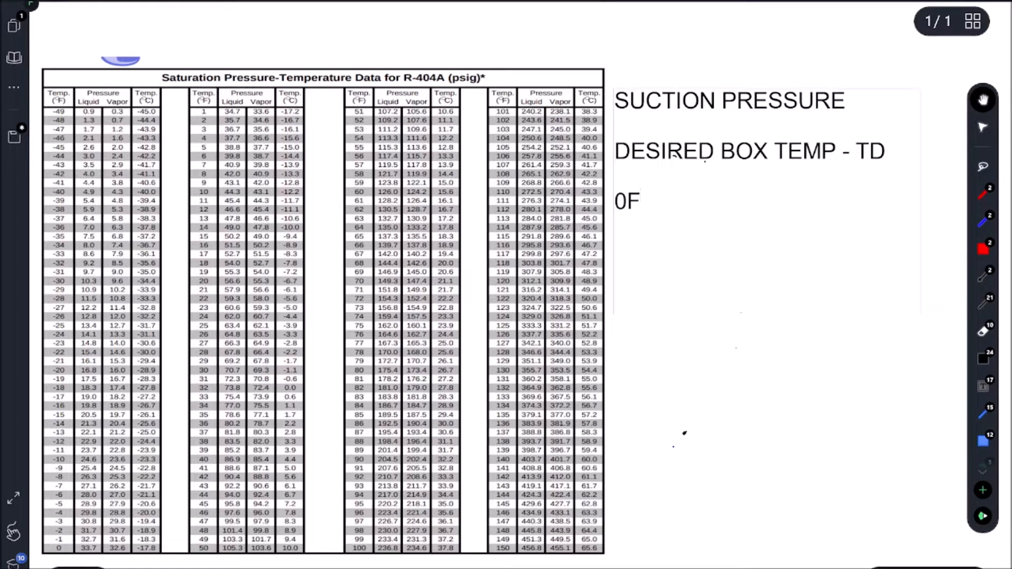
{"action": "type", "text": ", -5"}
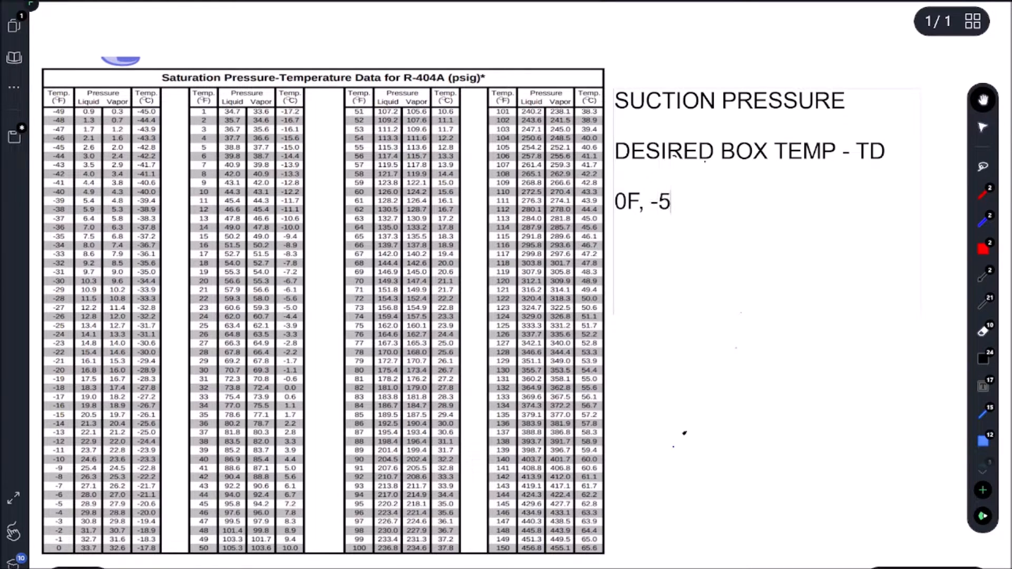
{"action": "type", "text": "F -10"}
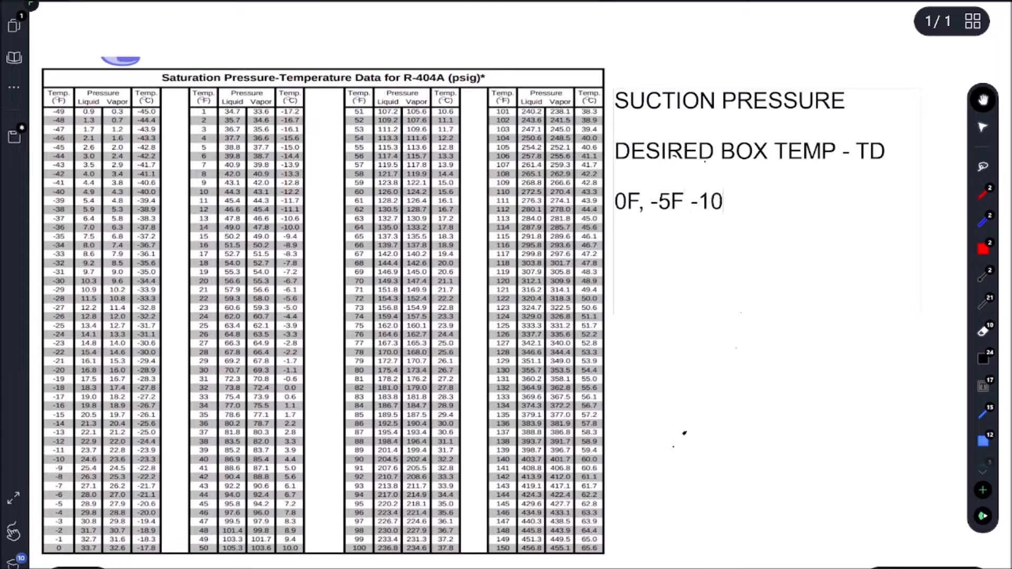
{"action": "type", "text": "F"}
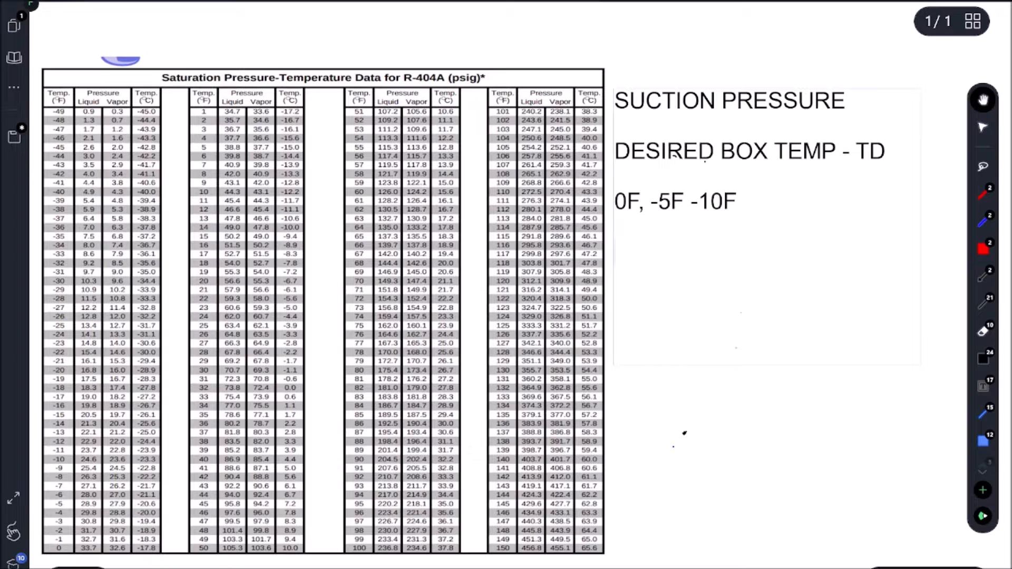
- Write the calculation 0F - EVAP TD (20F) = -20F on a new line
{"action": "type", "text": "0F"}
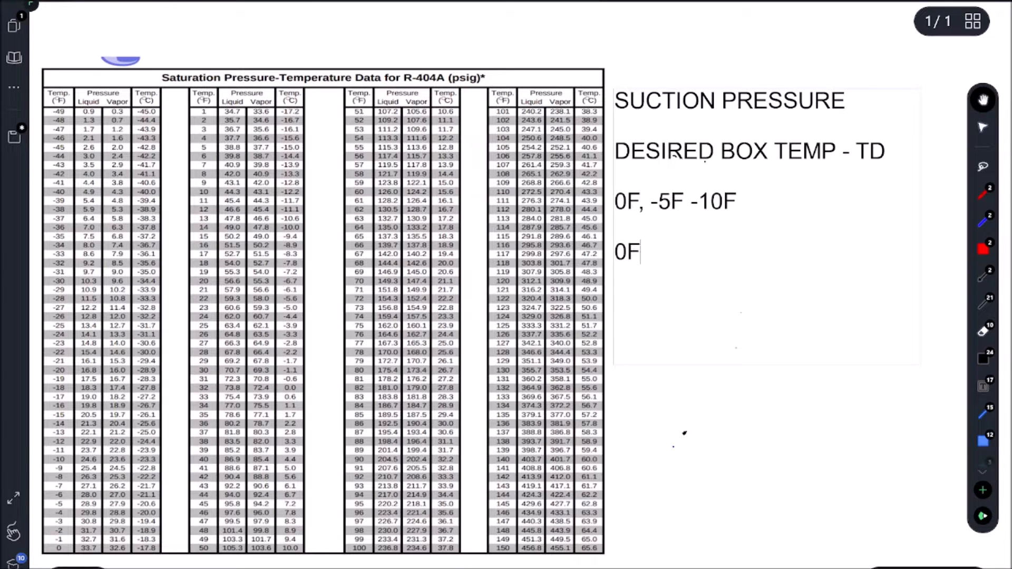
{"action": "type", "text": "- EVP"}
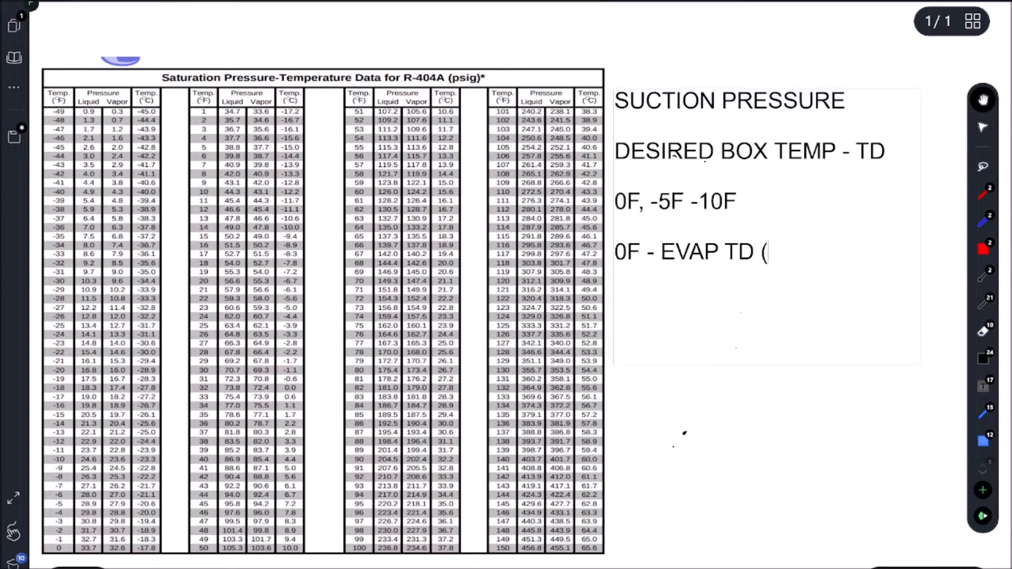
{"action": "type", "text": "20F)"}
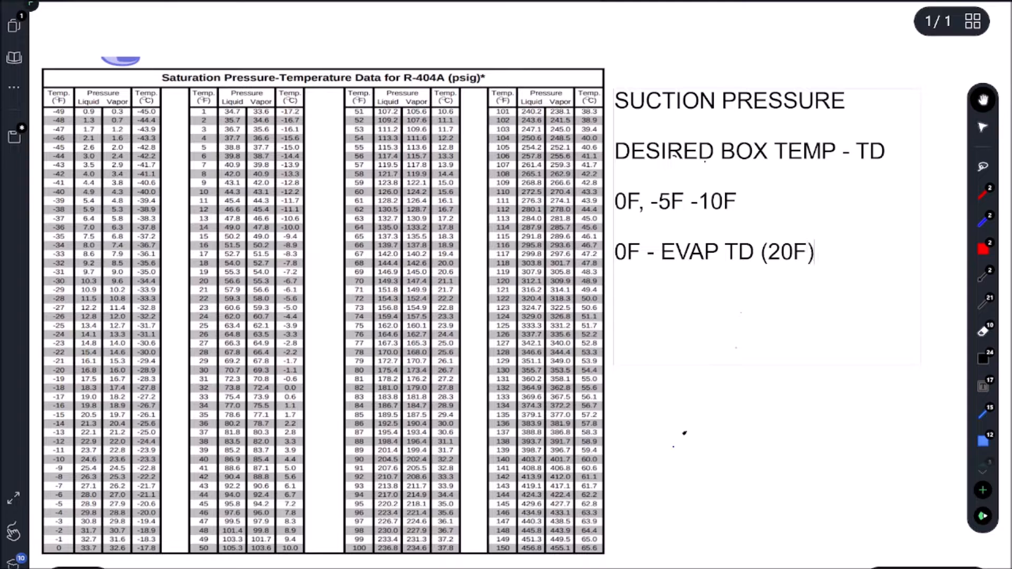
{"action": "type", "text": "=-"}
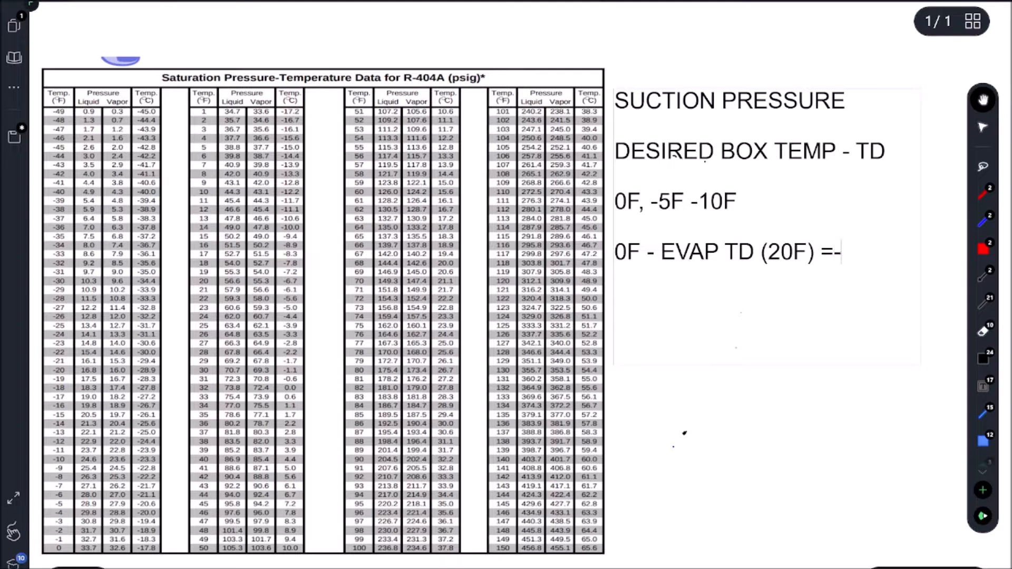
{"action": "type", "text": "20F"}
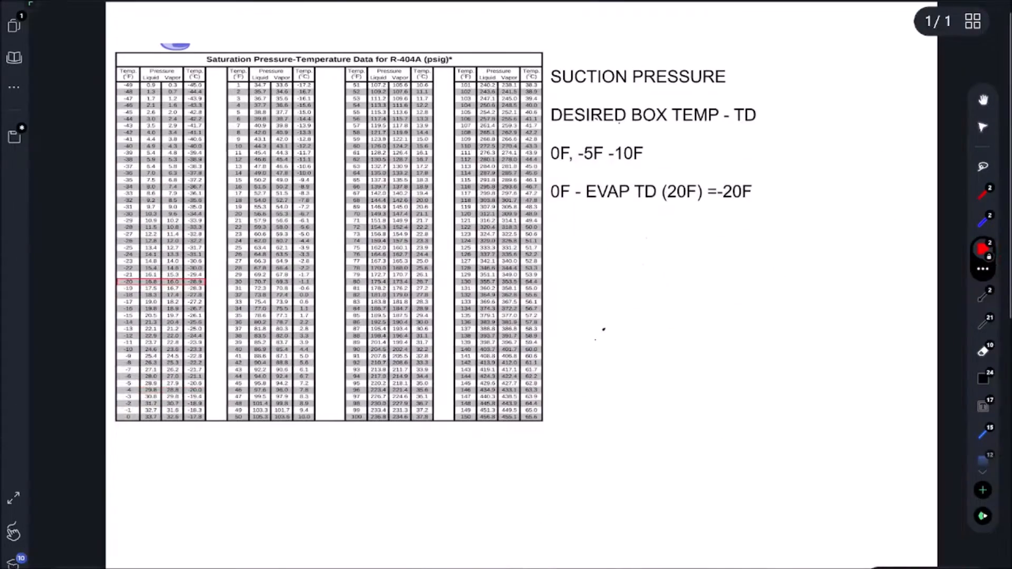
- Note the chart pressure readings 16 PSI, 4 PSI below the calculation
{"action": "left_click", "coordinate": [645, 129]}
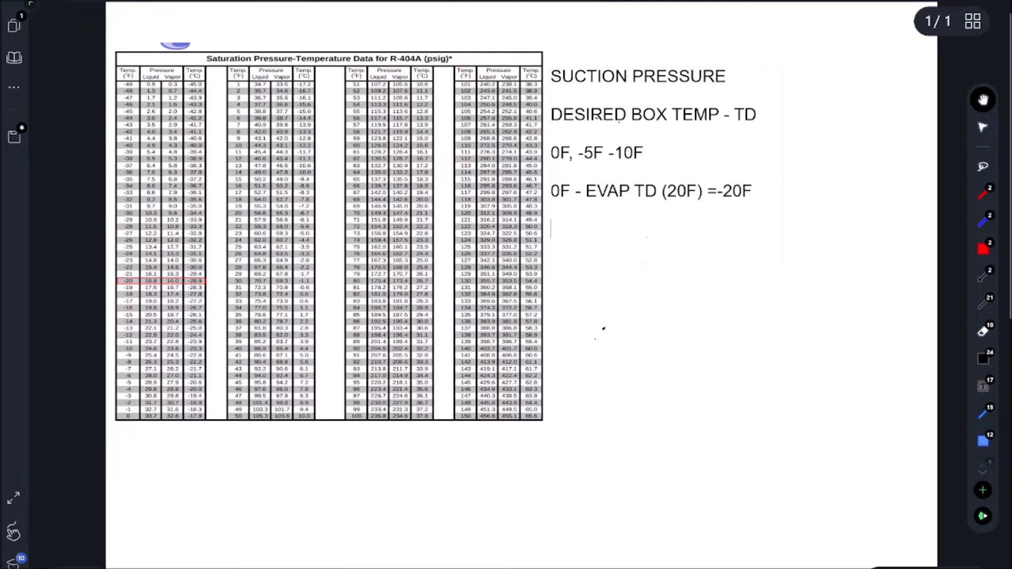
{"action": "type", "text": "16"}
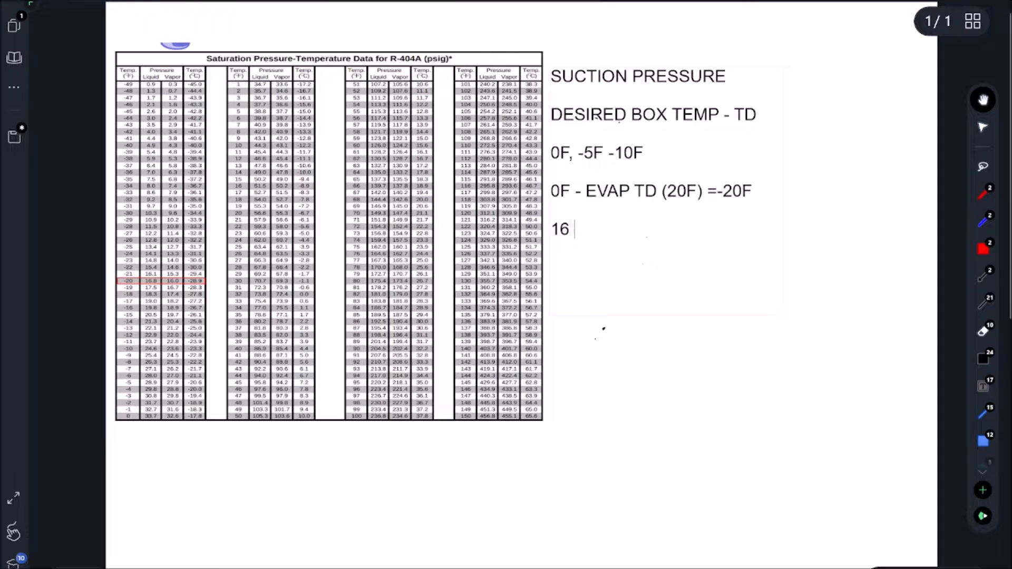
{"action": "type", "text": "PSI"}
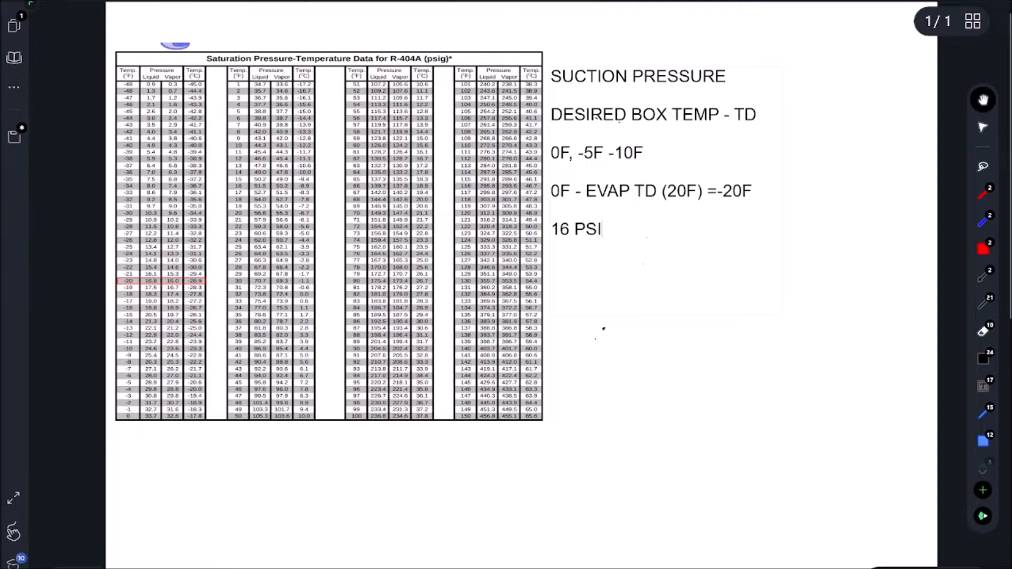
{"action": "type", "text": ","}
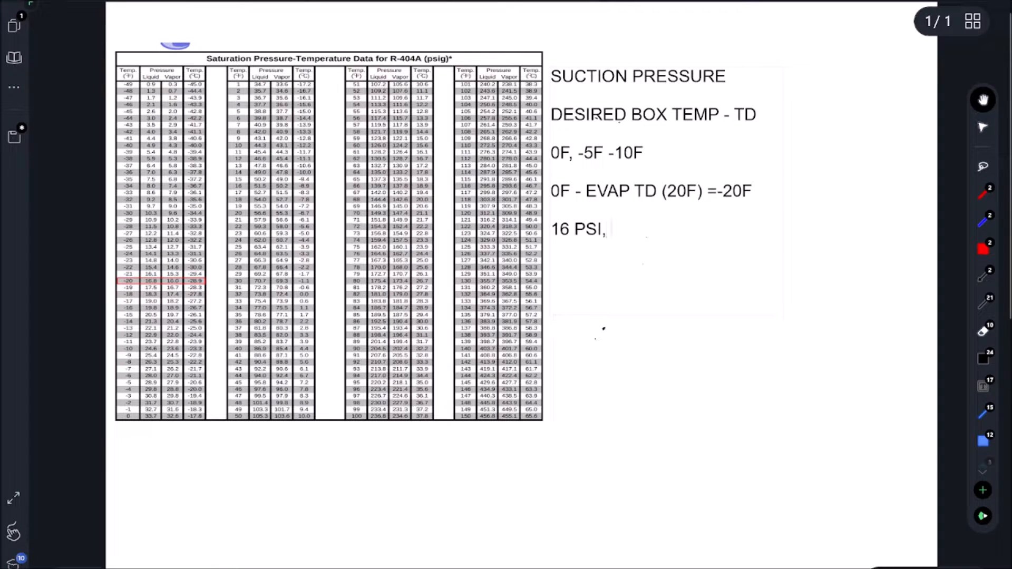
{"action": "type", "text": "4 PSI"}
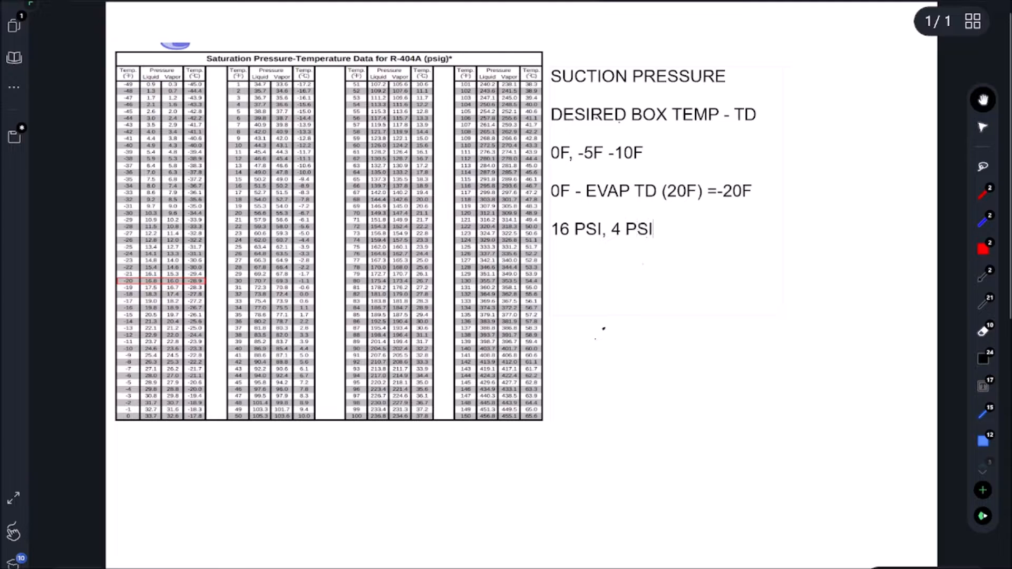
{"action": "type", "text": "= L"}
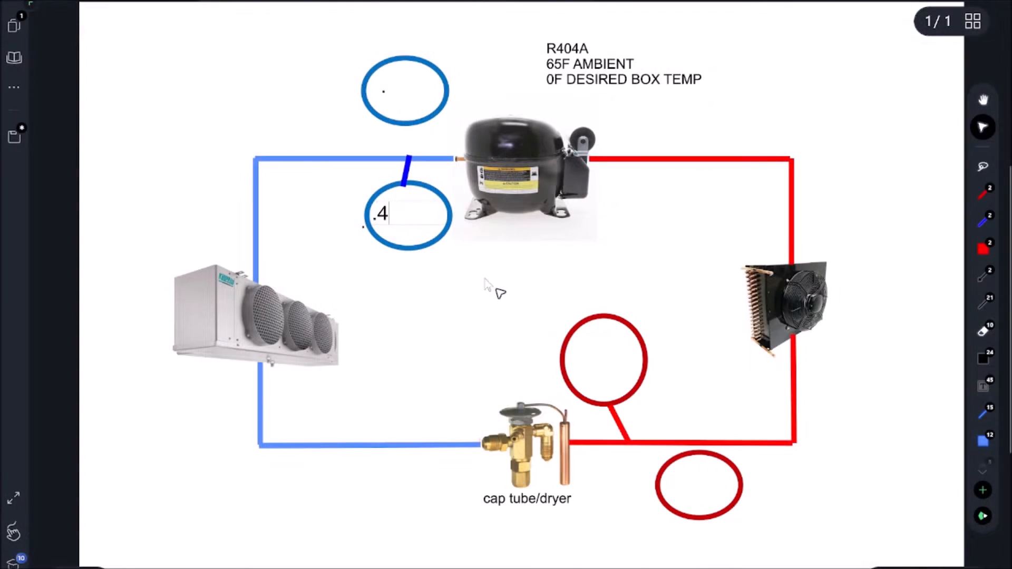
- Type the .4PSI and .16PSI labels into the blue suction-line circles
{"action": "type", "text": "PSI"}
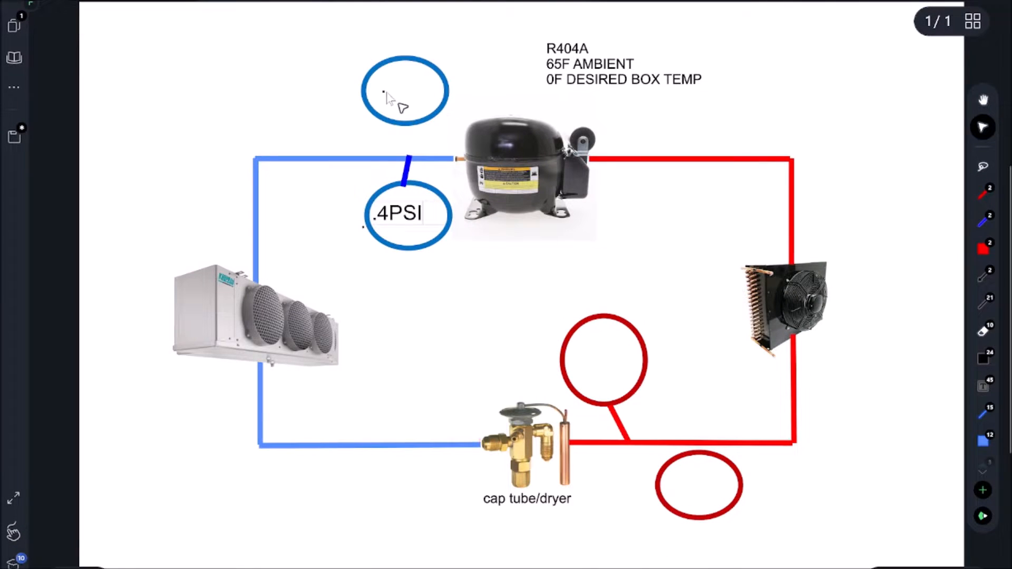
{"action": "type", "text": ".16PSI"}
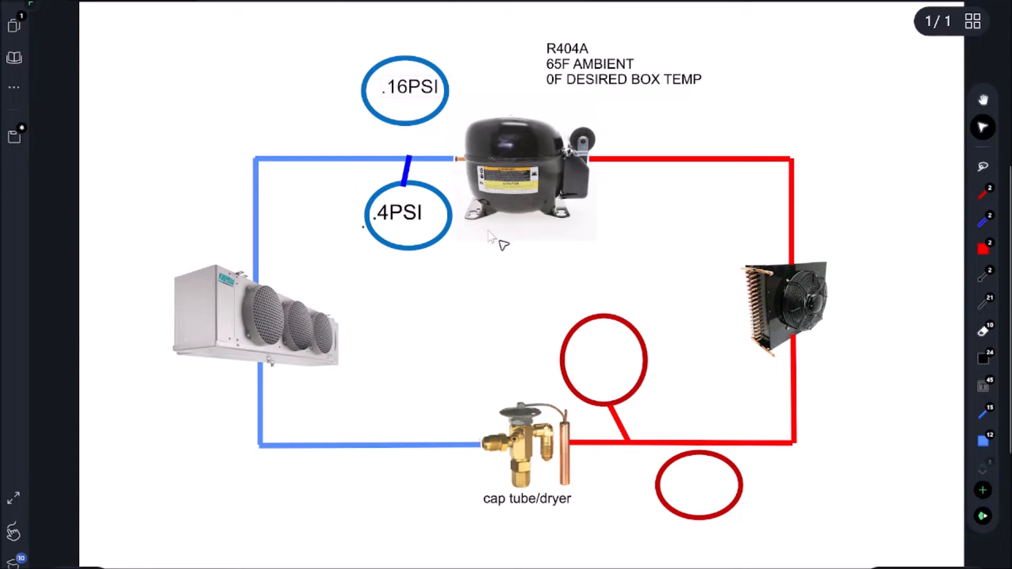
{"action": "mouse_move", "coordinate": [699, 381]}
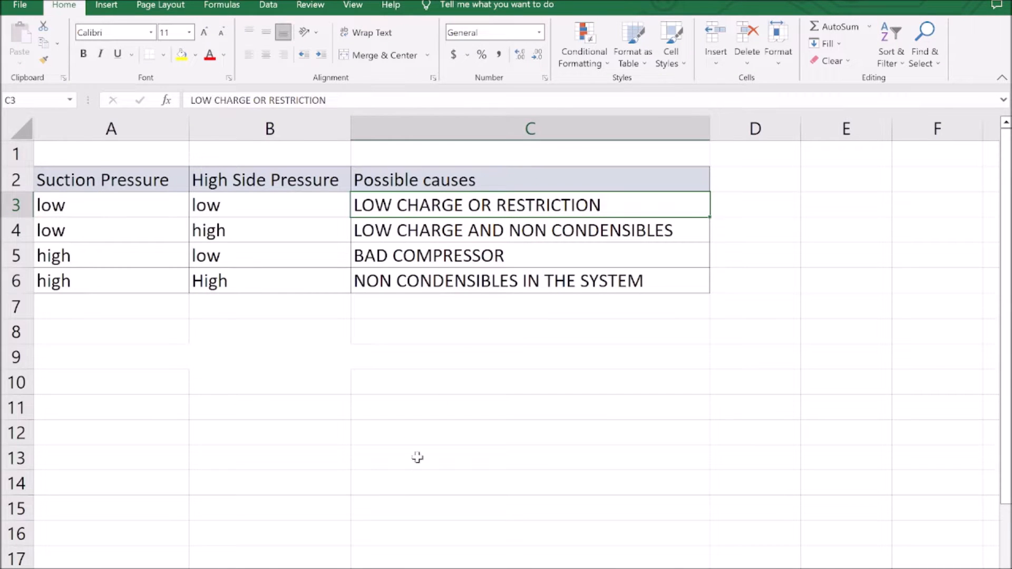
{"action": "mouse_move", "coordinate": [401, 340]}
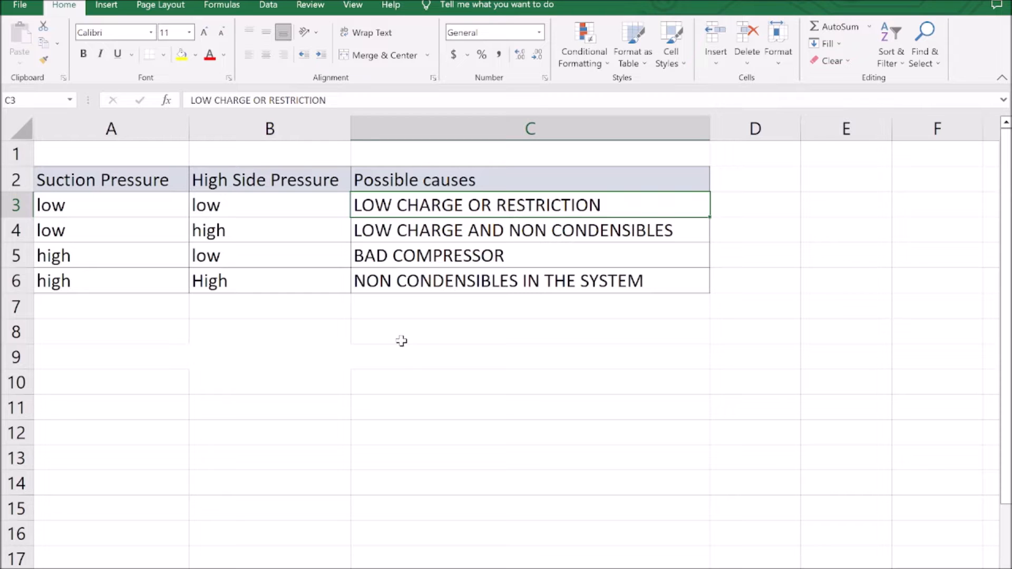
{"action": "left_click", "coordinate": [110, 408]}
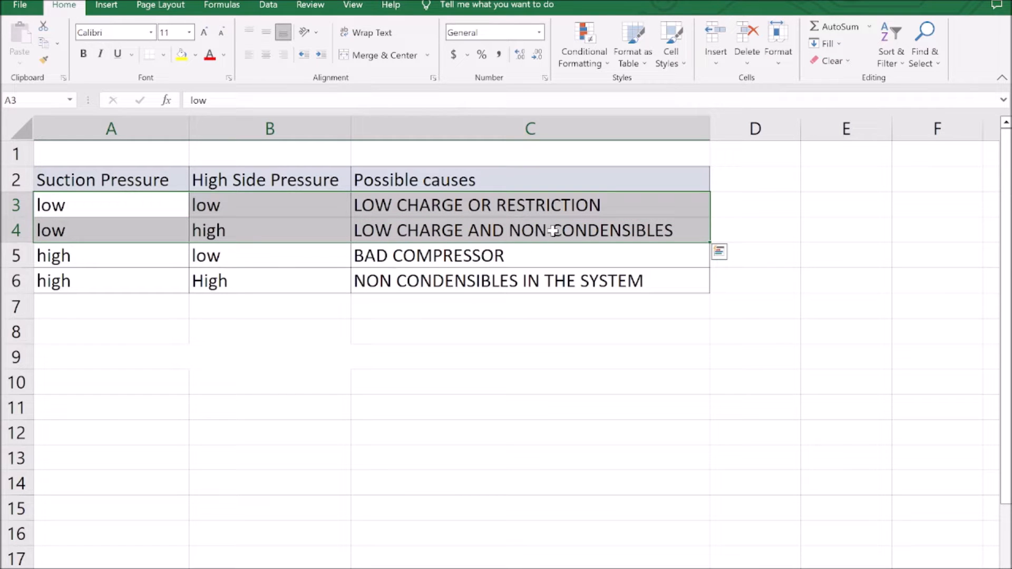
{"action": "mouse_move", "coordinate": [281, 206]}
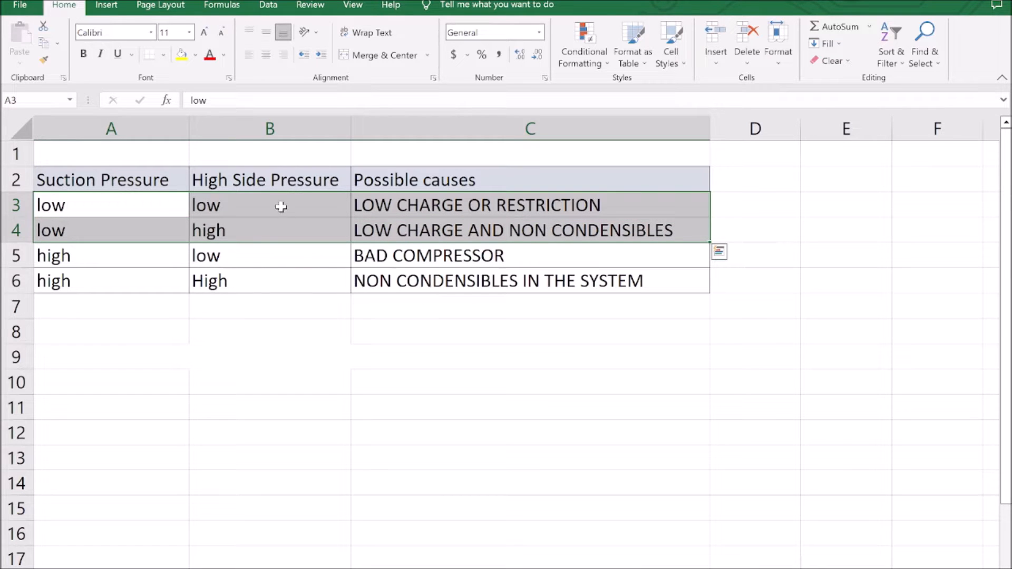
{"action": "left_click", "coordinate": [269, 204]}
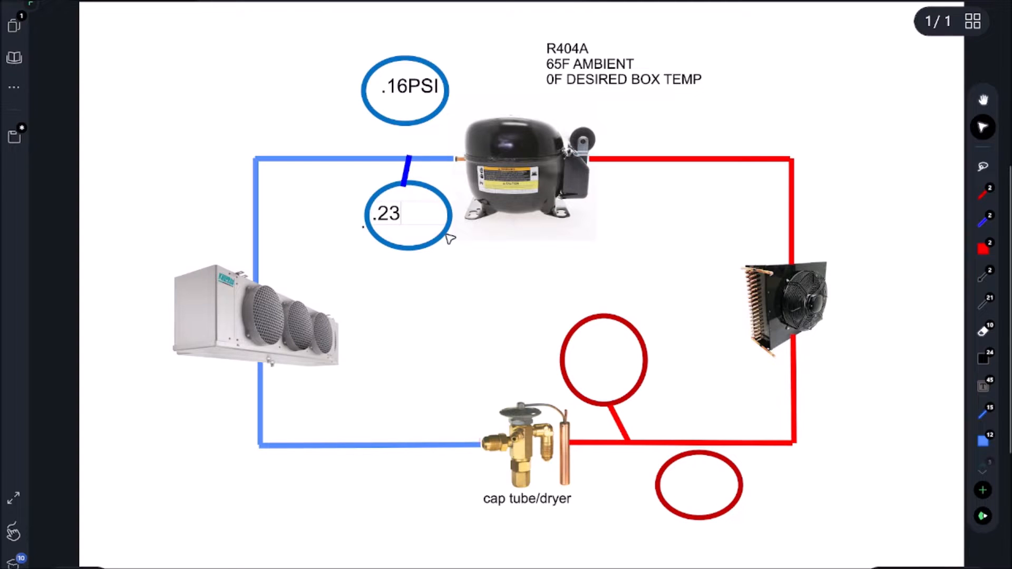
- Finish the .23PSI label in the lower suction-line circle
{"action": "type", "text": "PSI"}
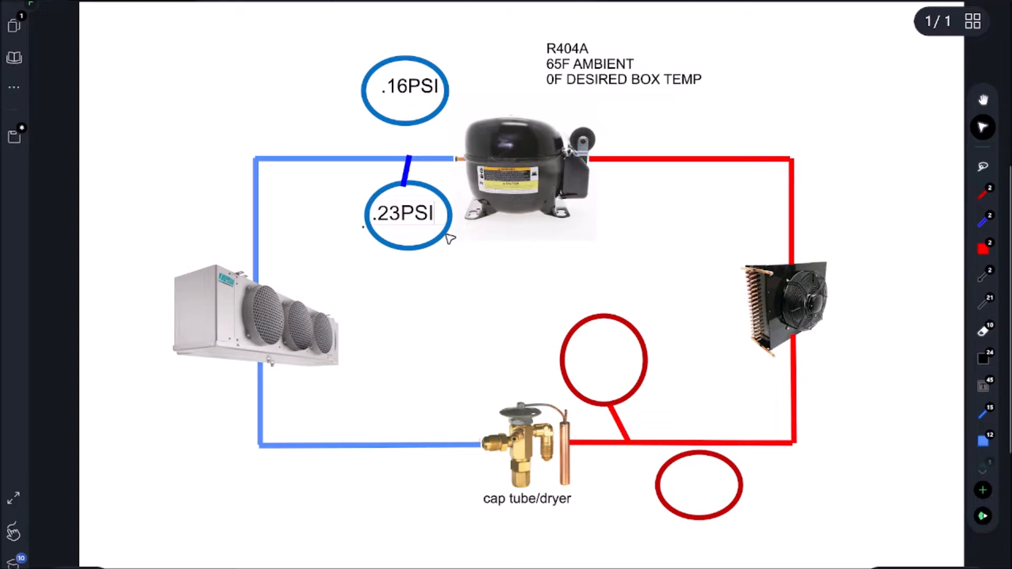
{"action": "left_click", "coordinate": [406, 213]}
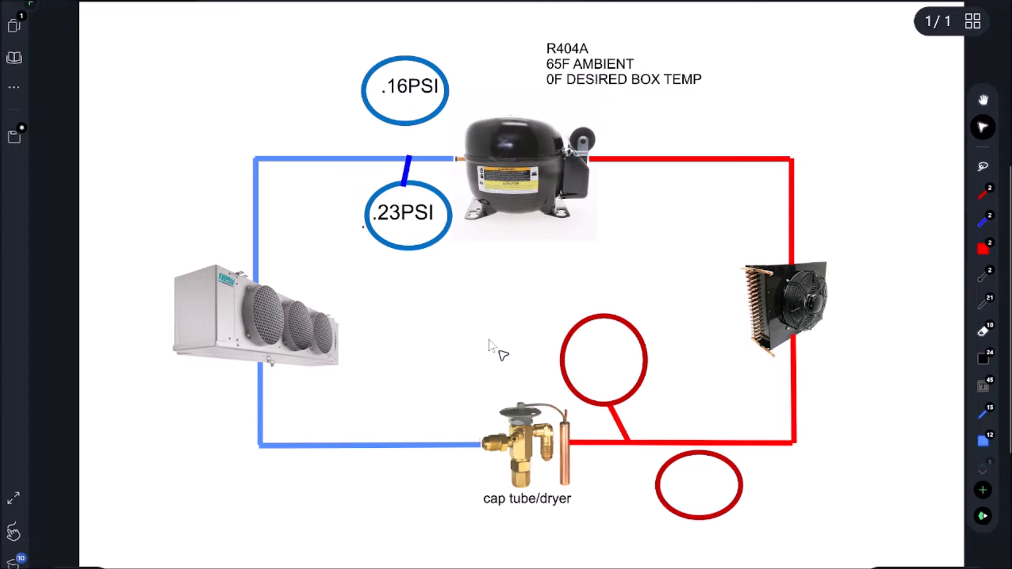
{"action": "mouse_move", "coordinate": [818, 508]}
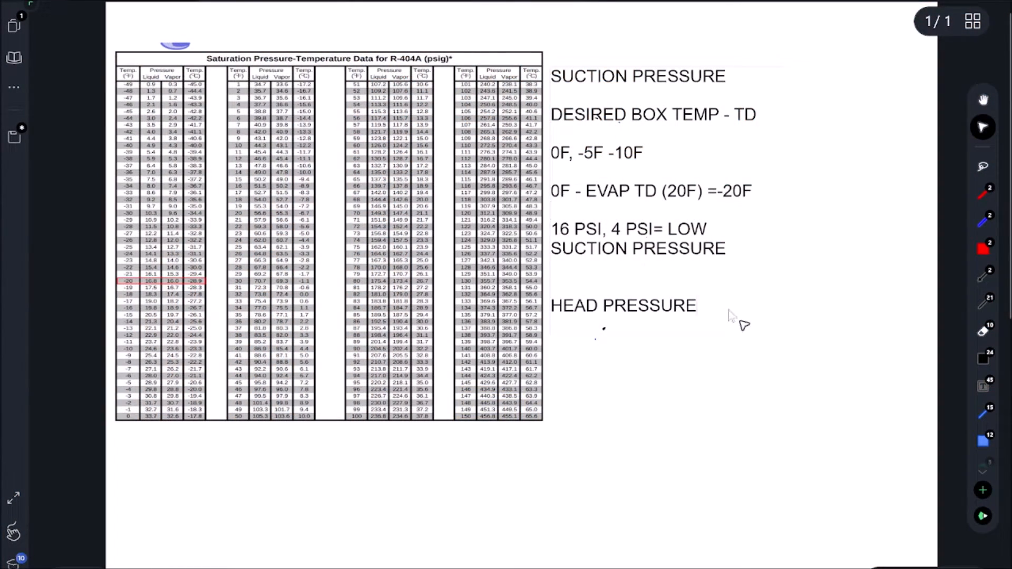
- Write 78F SATURATION under HEAD PRESSURE and scroll to the chart's 78F row
{"action": "type", "text": "78F SATURAT"}
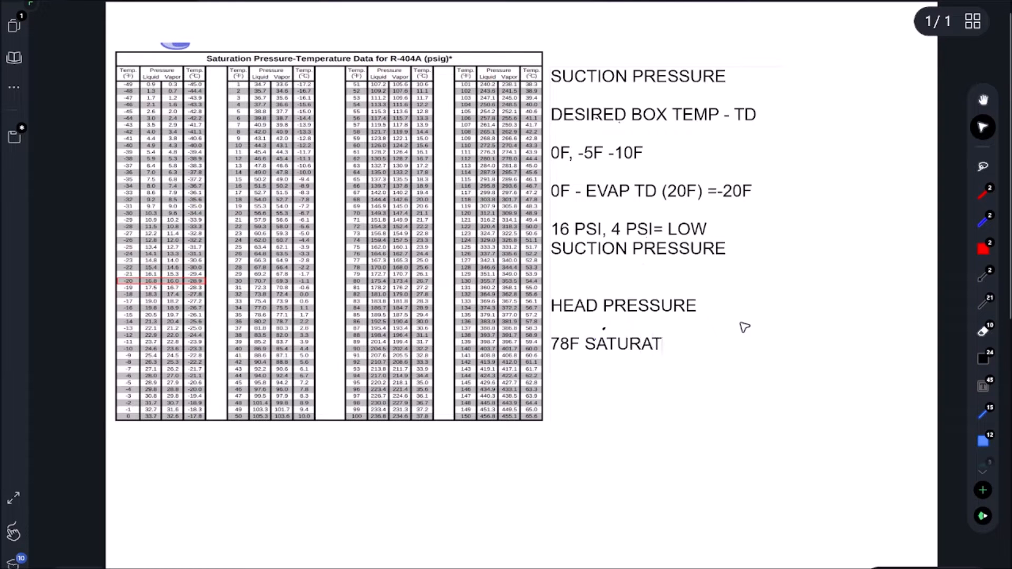
{"action": "type", "text": "IP"}
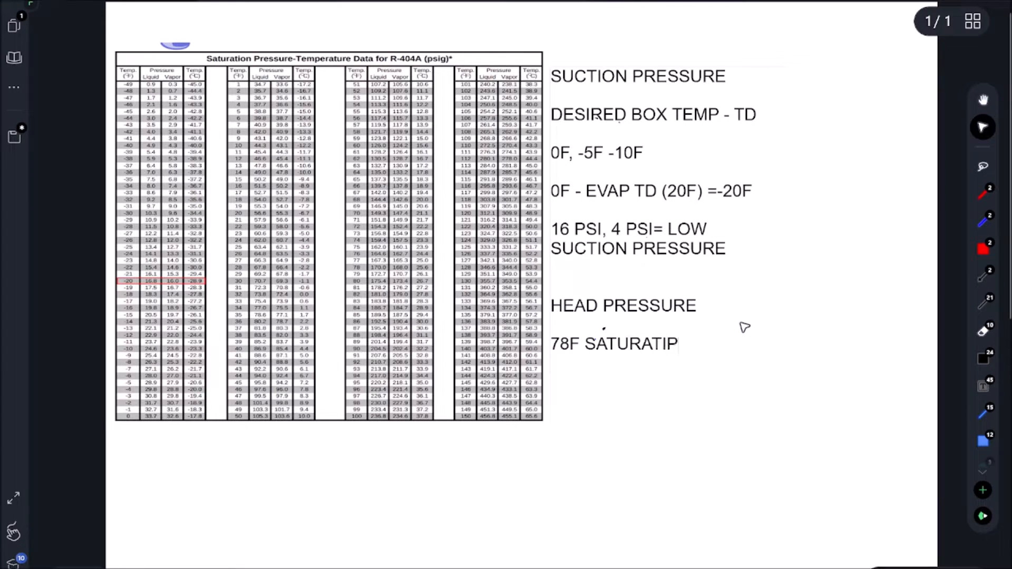
{"action": "type", "text": "ON"}
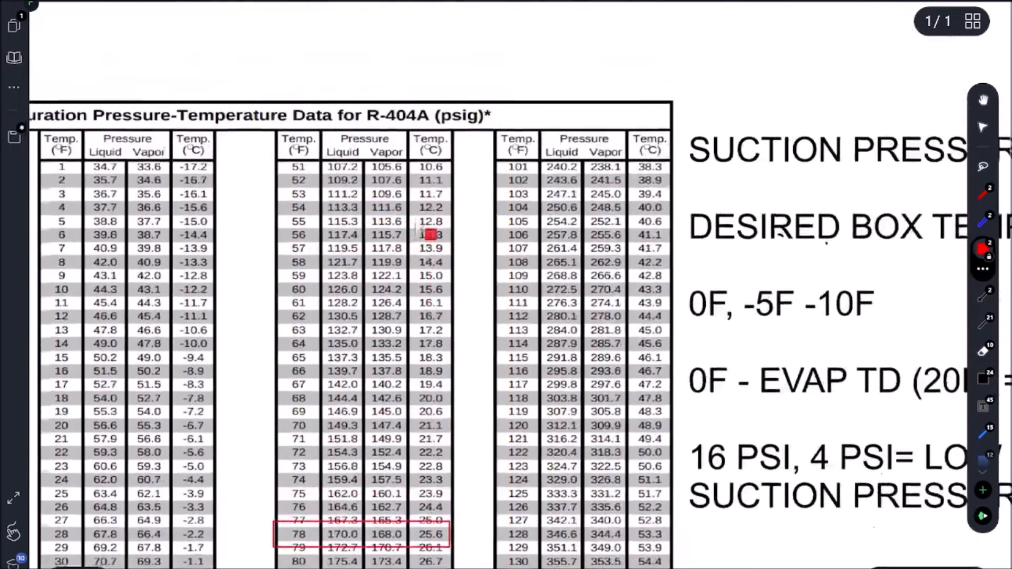
{"action": "scroll", "scroll_direction": "down", "scroll_amount": 3}
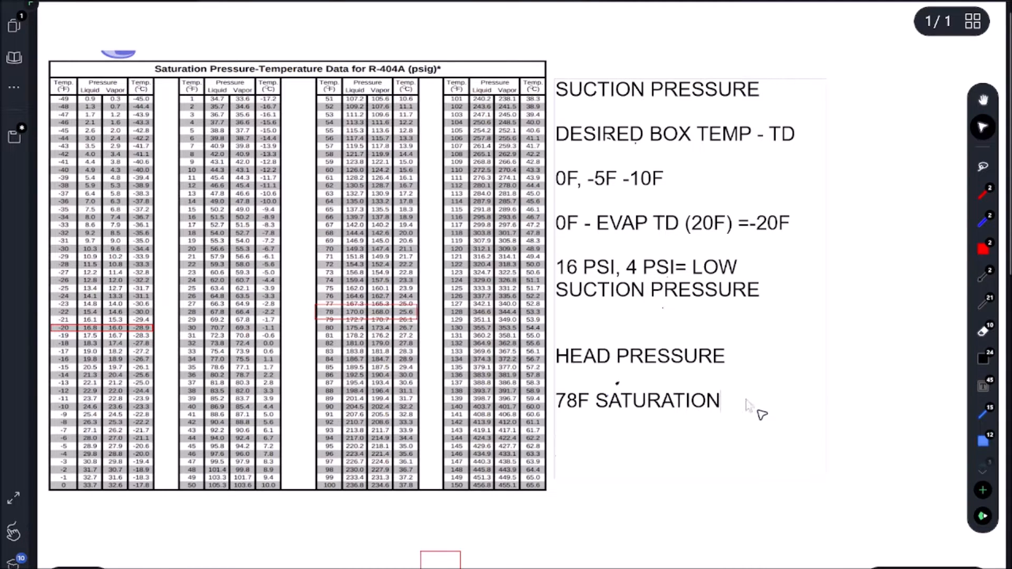
{"action": "mouse_move", "coordinate": [762, 415]}
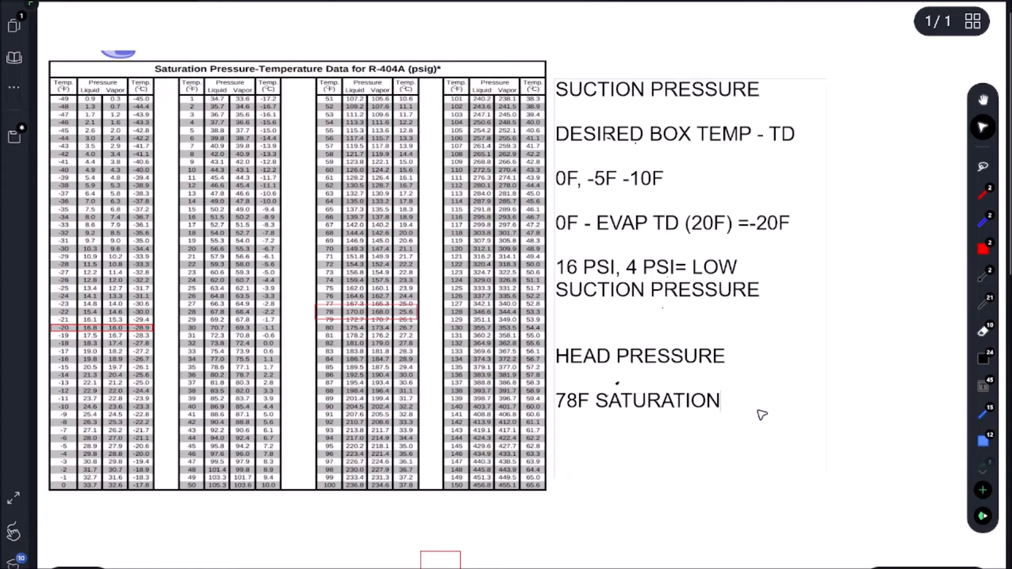
- Note the 170PSI head pressure and the rule AMBIENT + 15F
{"action": "type", "text": "17"}
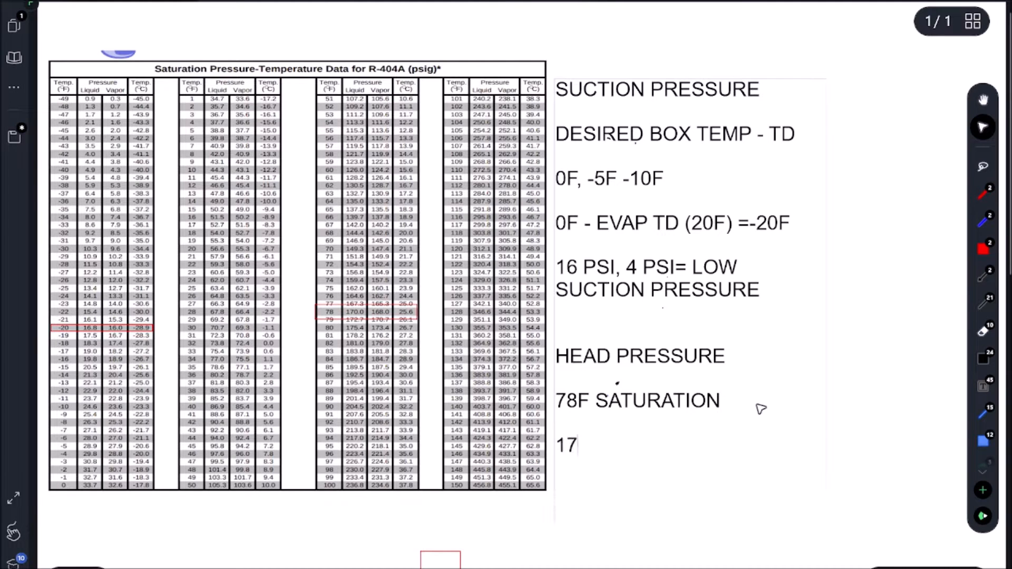
{"action": "type", "text": "0PSI"}
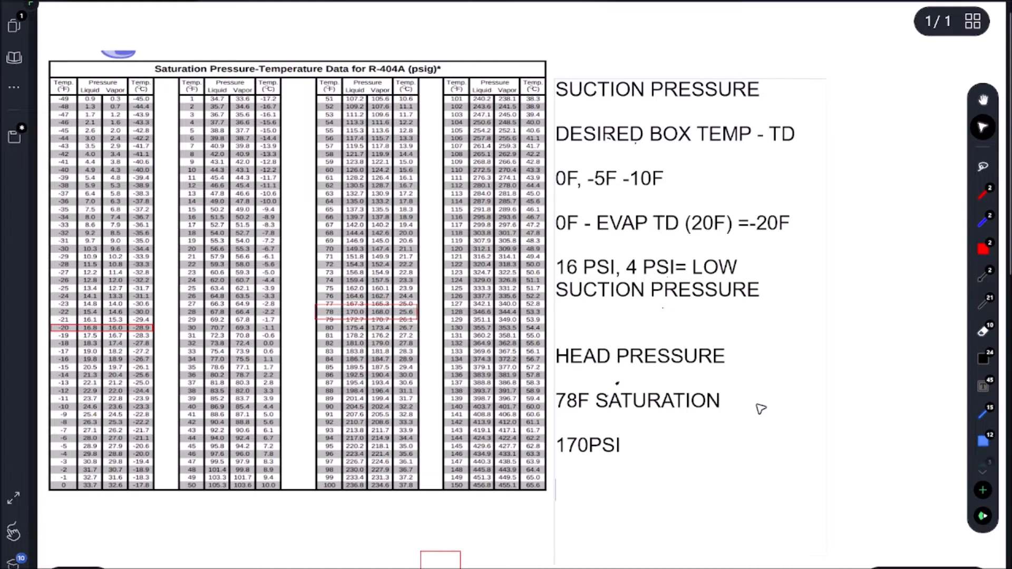
{"action": "type", "text": "AMI"}
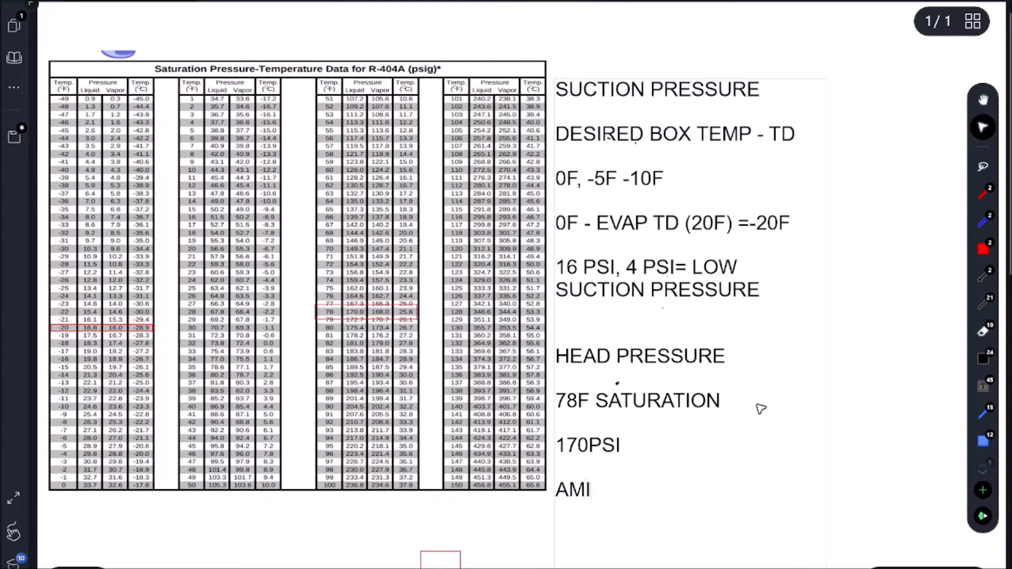
{"action": "type", "text": "BIENT"}
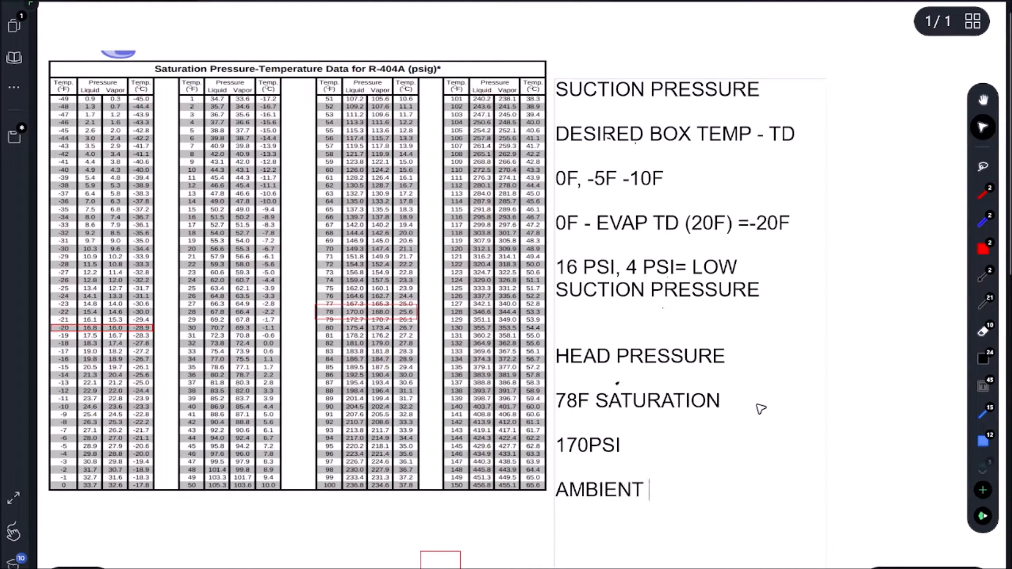
{"action": "type", "text": "+"}
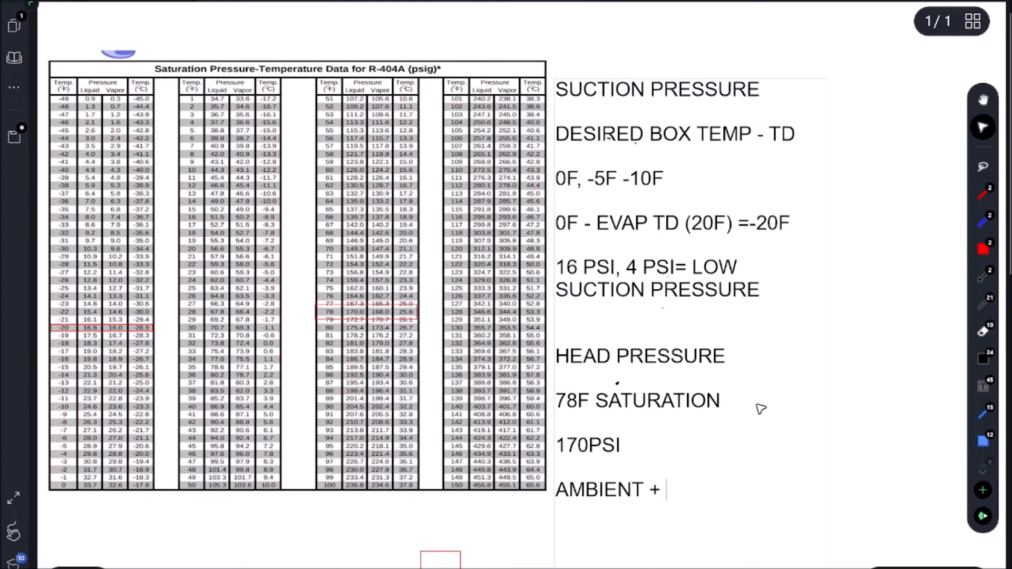
{"action": "type", "text": "15F"}
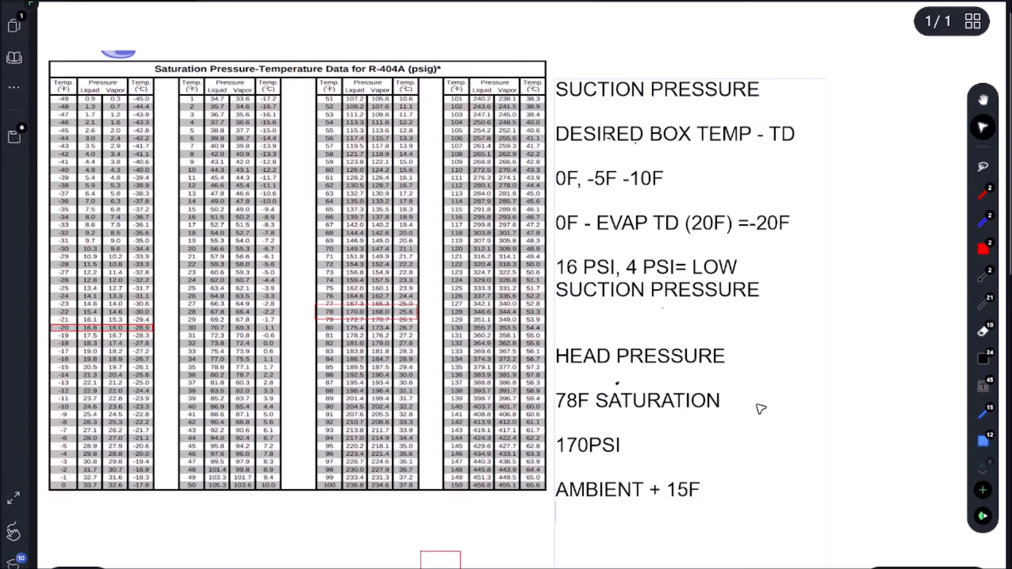
- Work out 65F + 15F = 80F and go back to the cycle diagram
{"action": "type", "text": "65"}
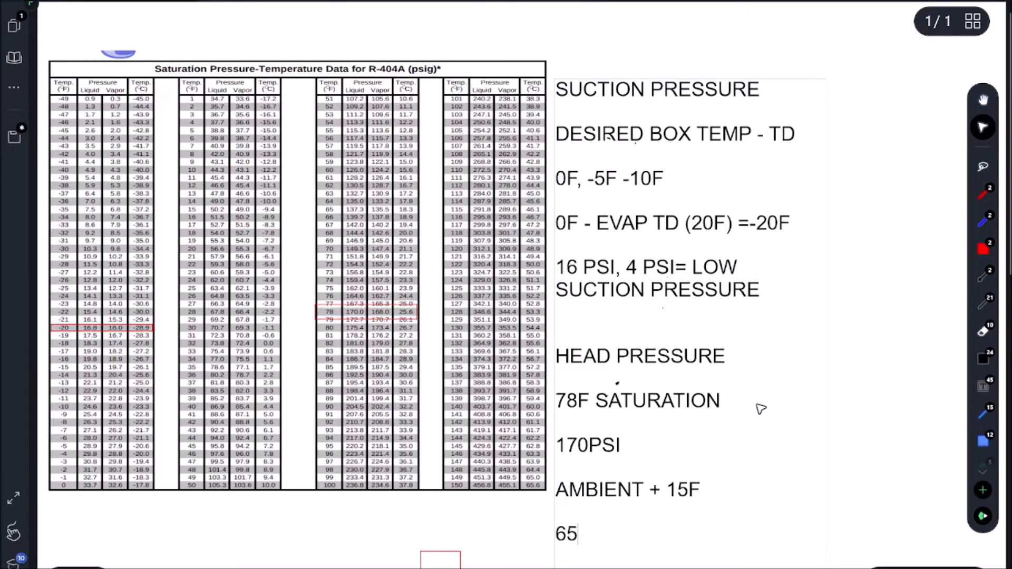
{"action": "type", "text": "F"}
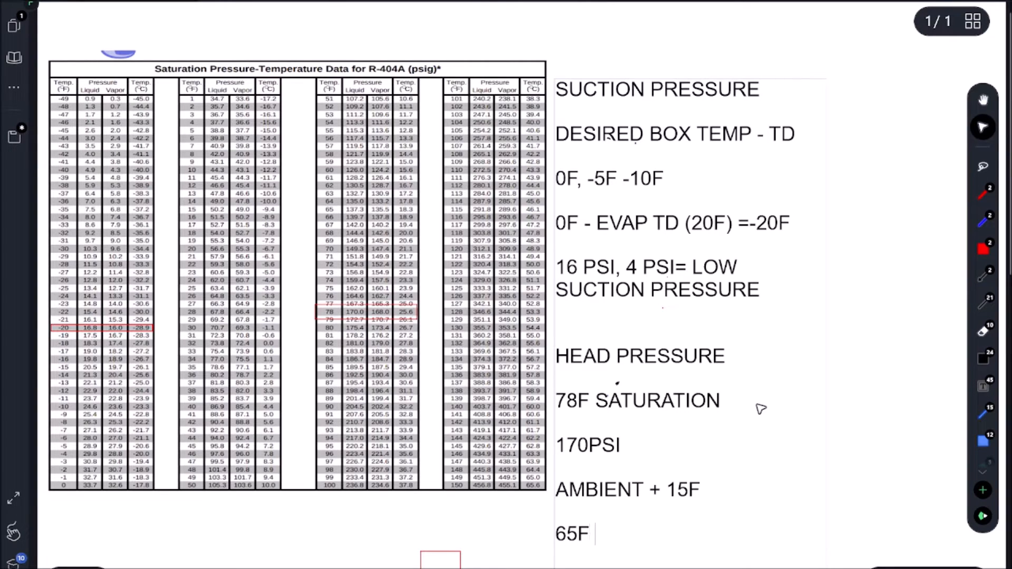
{"action": "type", "text": "+ 1"}
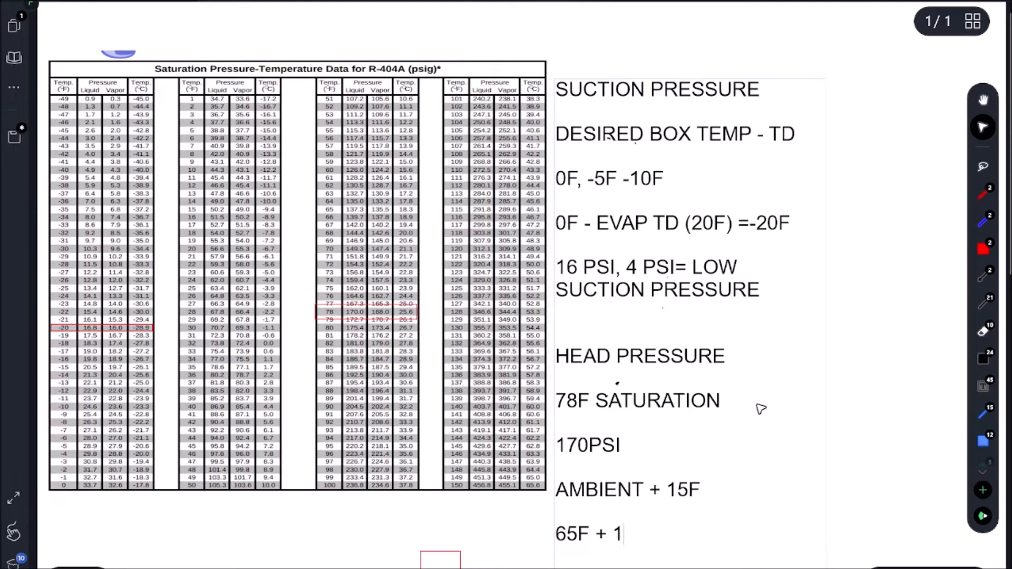
{"action": "type", "text": "5F="}
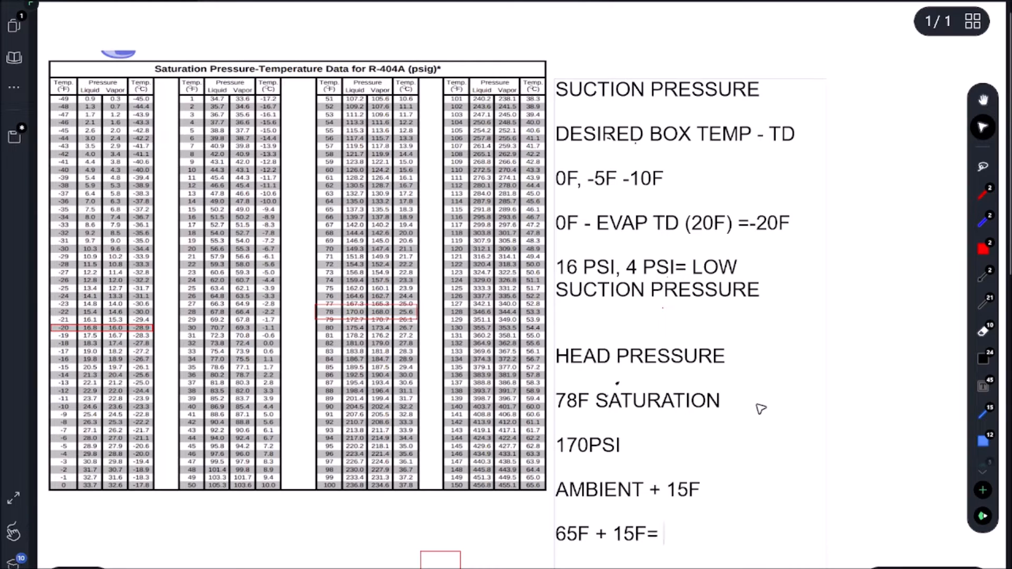
{"action": "type", "text": "80F"}
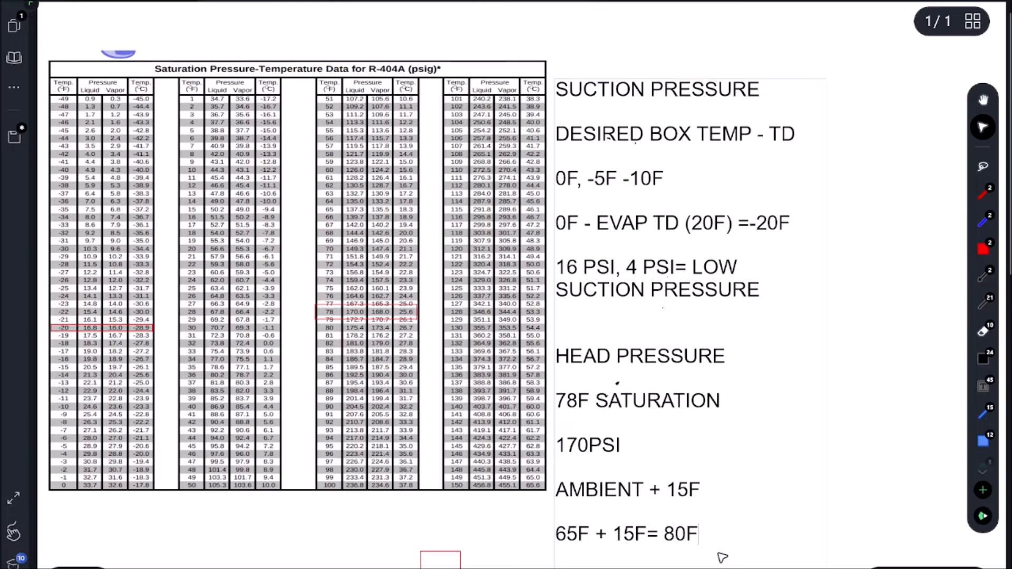
{"action": "mouse_move", "coordinate": [616, 568]}
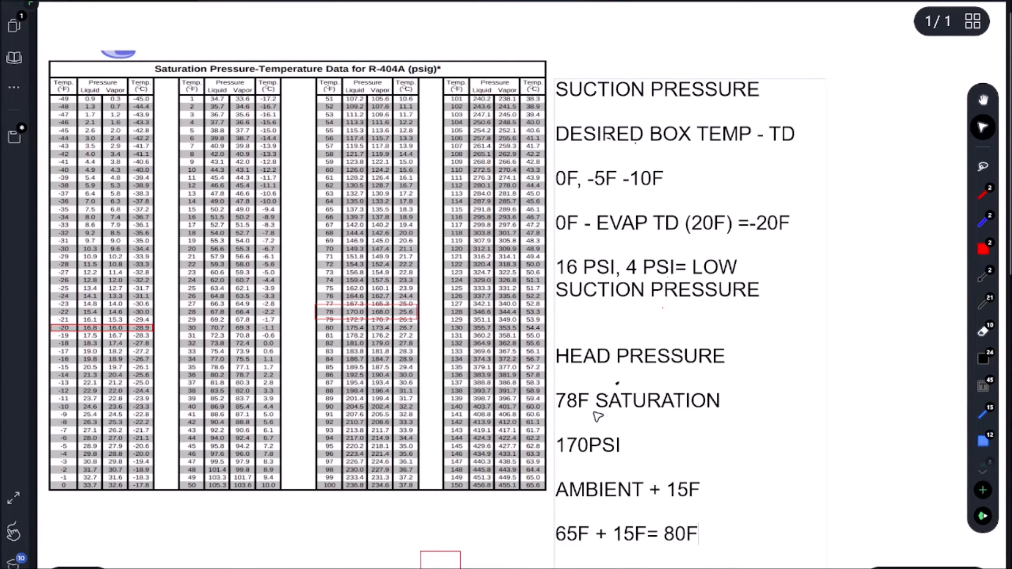
{"action": "double_click", "coordinate": [572, 400]}
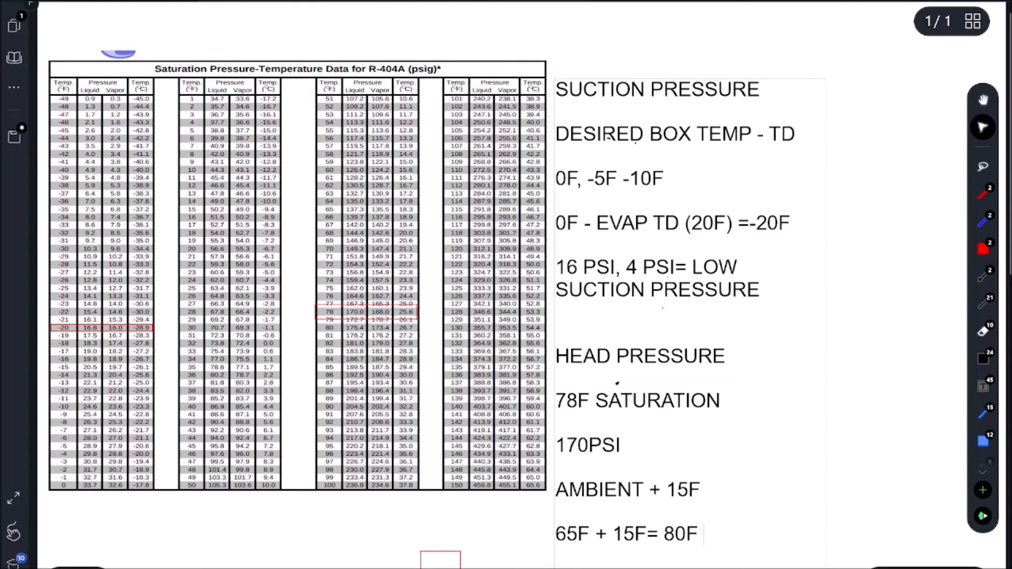
{"action": "type", "text": "="}
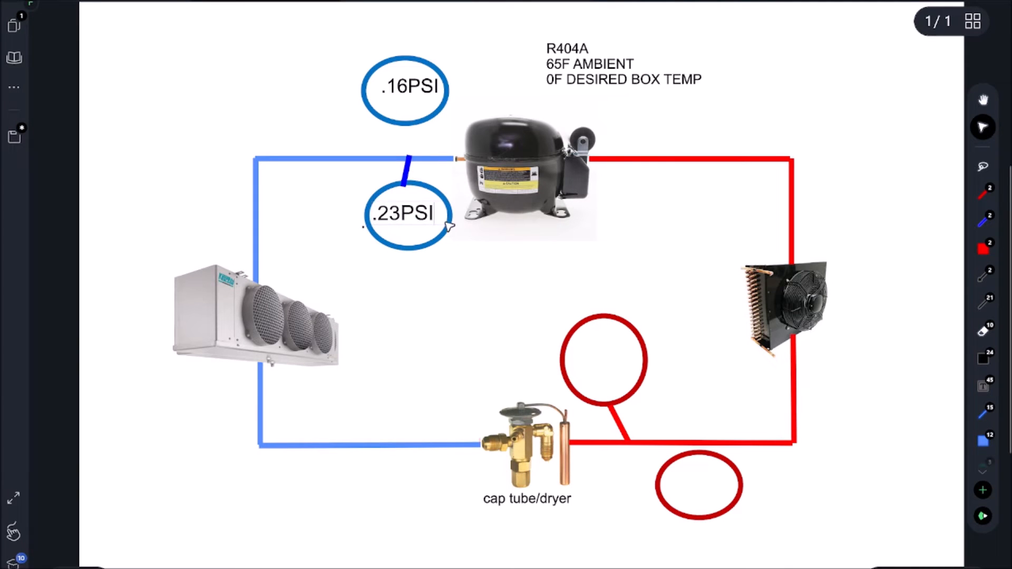
- Label the red liquid-line circles 175PSI and 170PSI
{"action": "double_click", "coordinate": [405, 214]}
{"action": "type", "text": "16"}
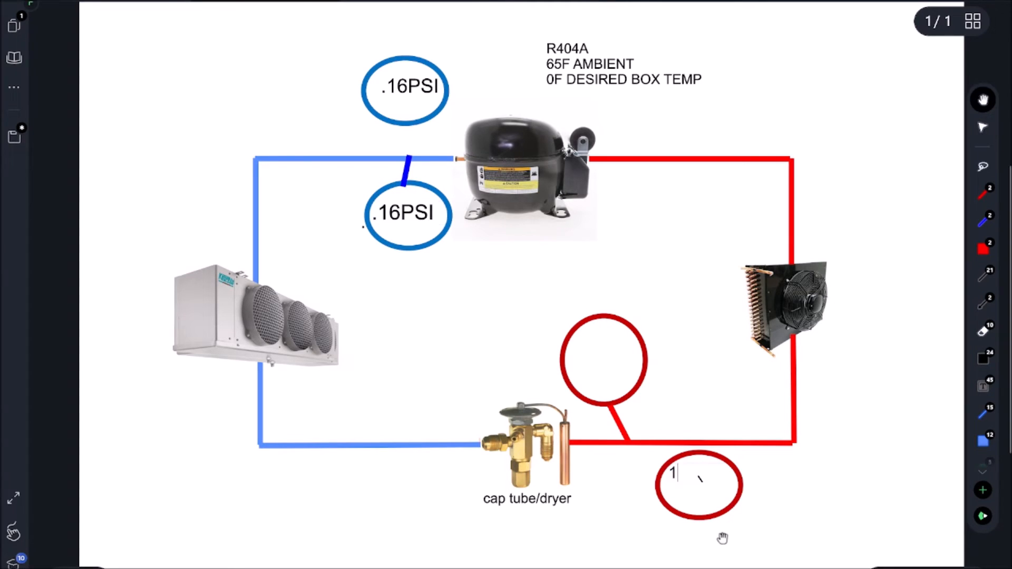
{"action": "type", "text": "75PSI"}
{"action": "type", "text": "1"}
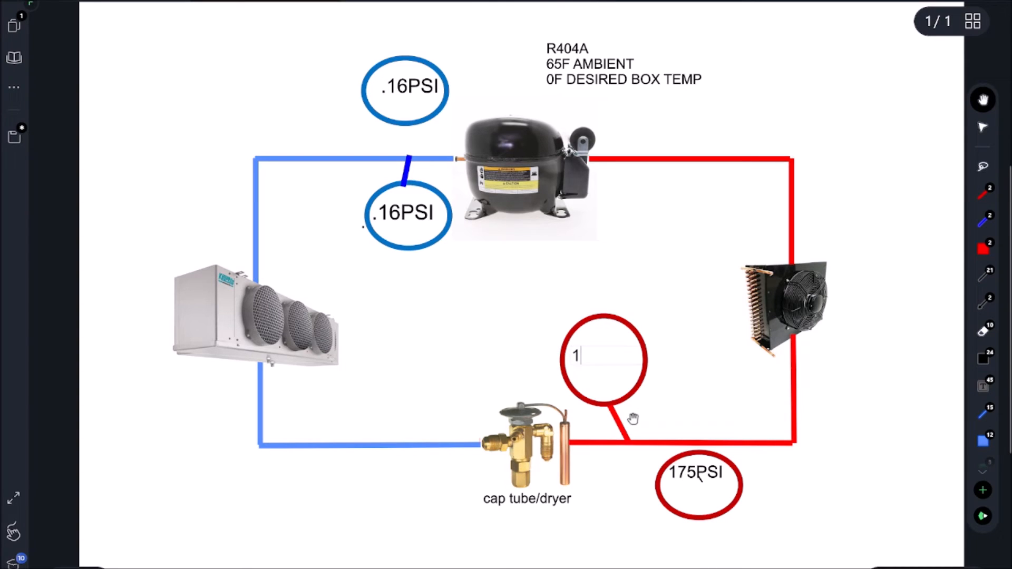
{"action": "type", "text": "70PSI"}
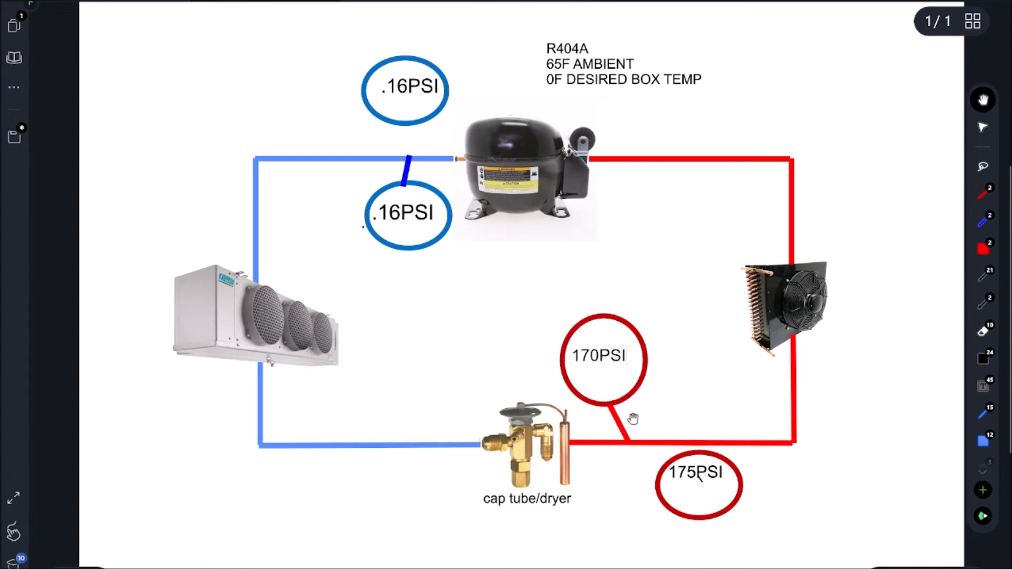
{"action": "left_click", "coordinate": [620, 63]}
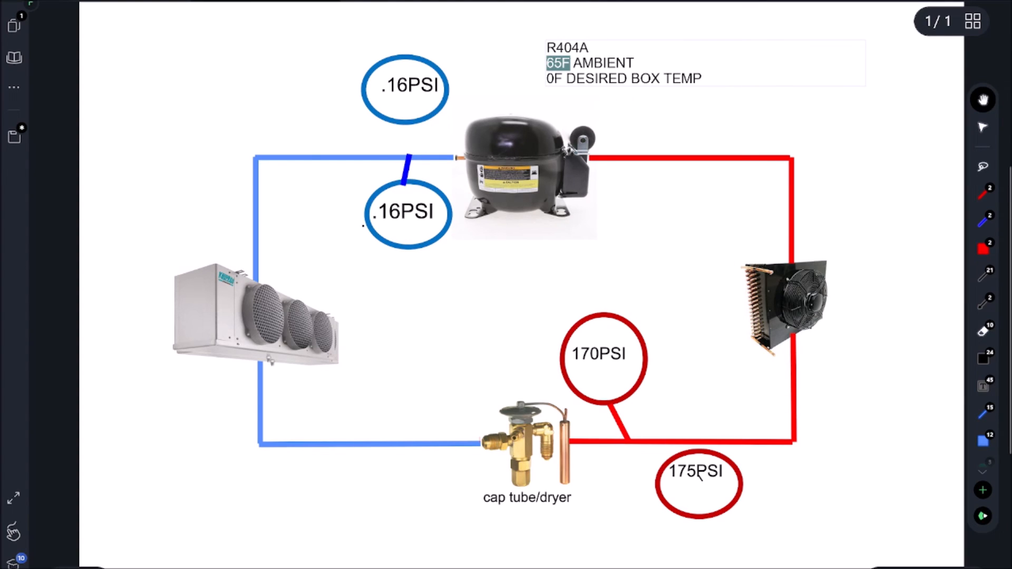
{"action": "mouse_move", "coordinate": [606, 330]}
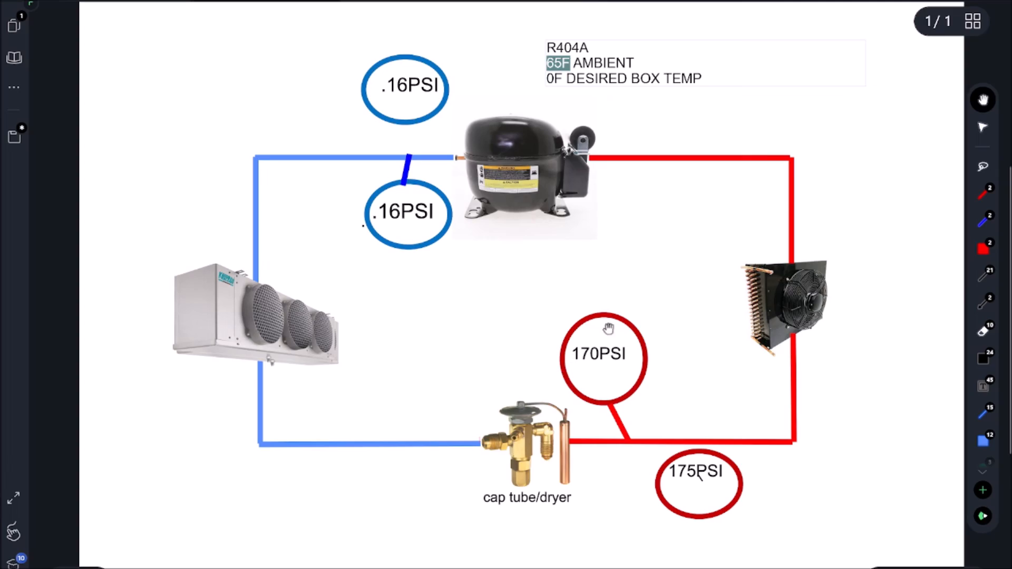